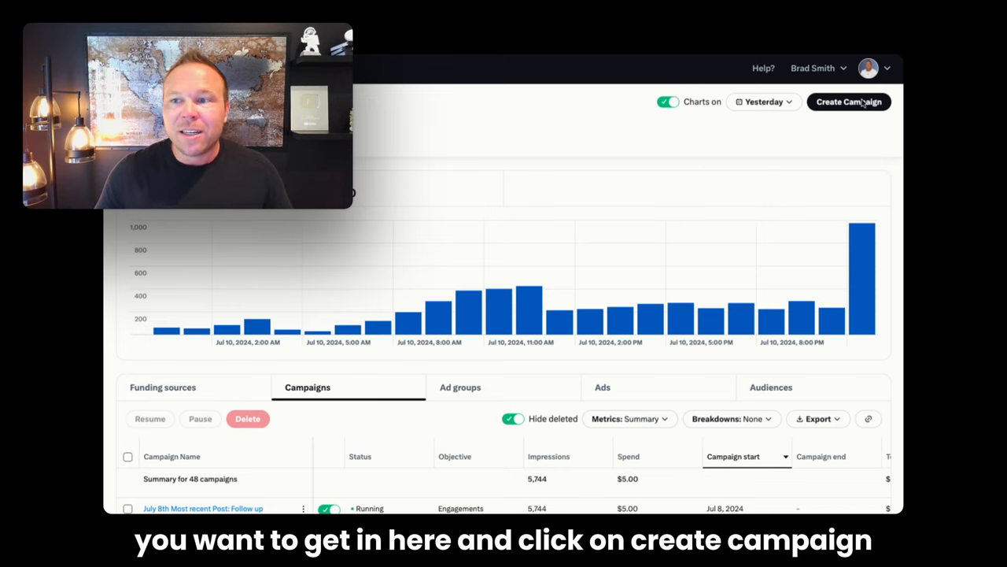
- Create an advanced campaign and choose Engagements as its objective
left_click(850, 102)
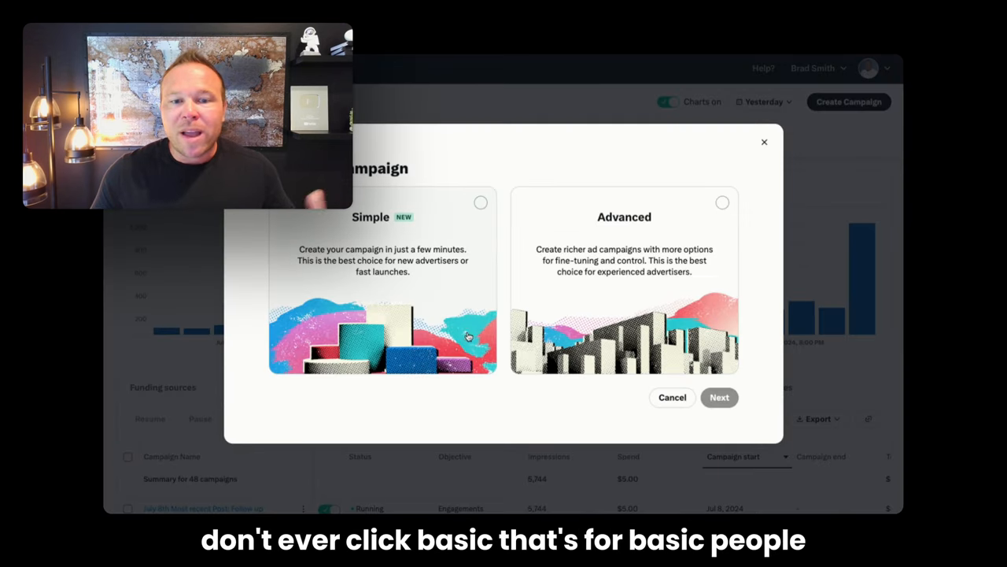
left_click(624, 280)
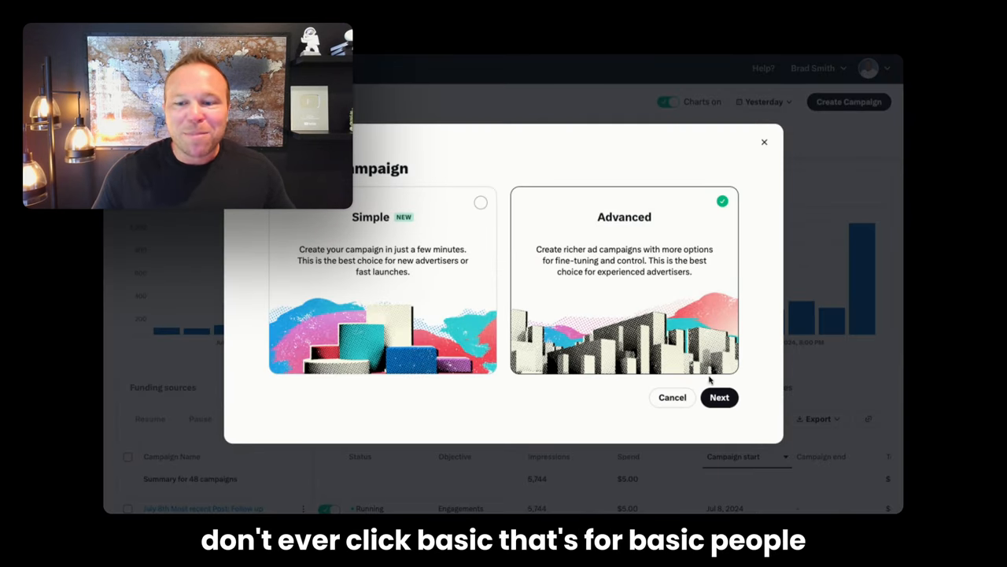
left_click(719, 396)
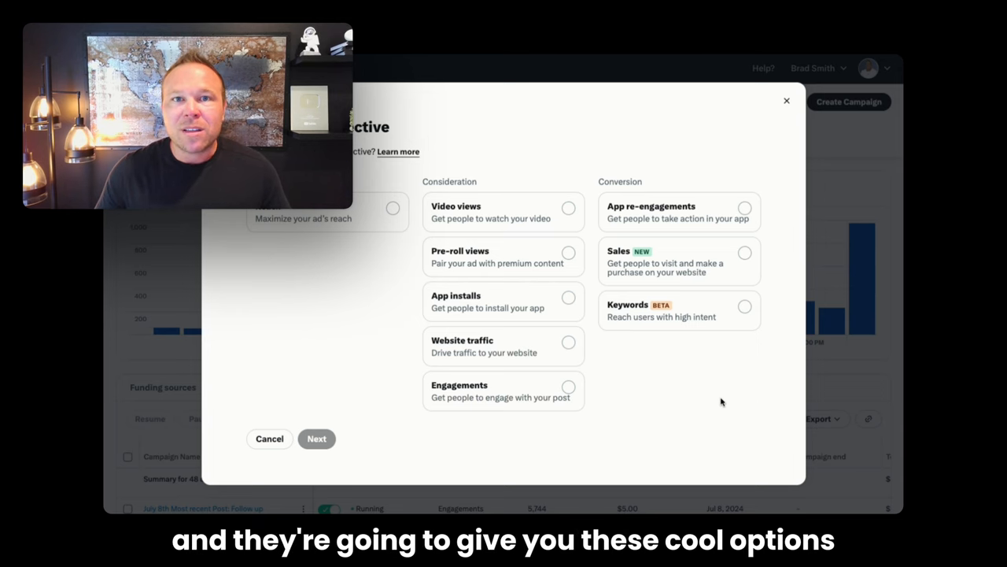
left_click(568, 385)
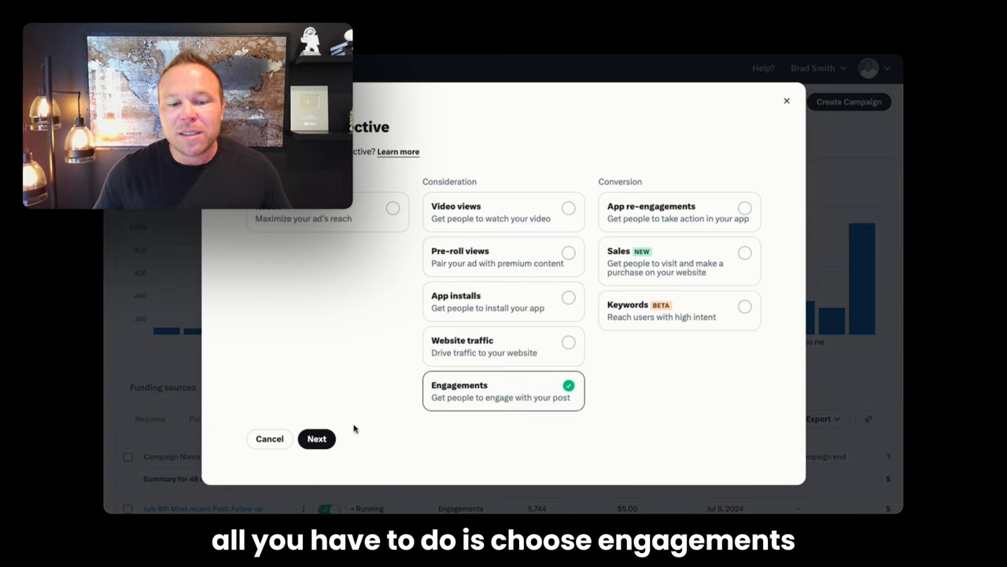
left_click(316, 438)
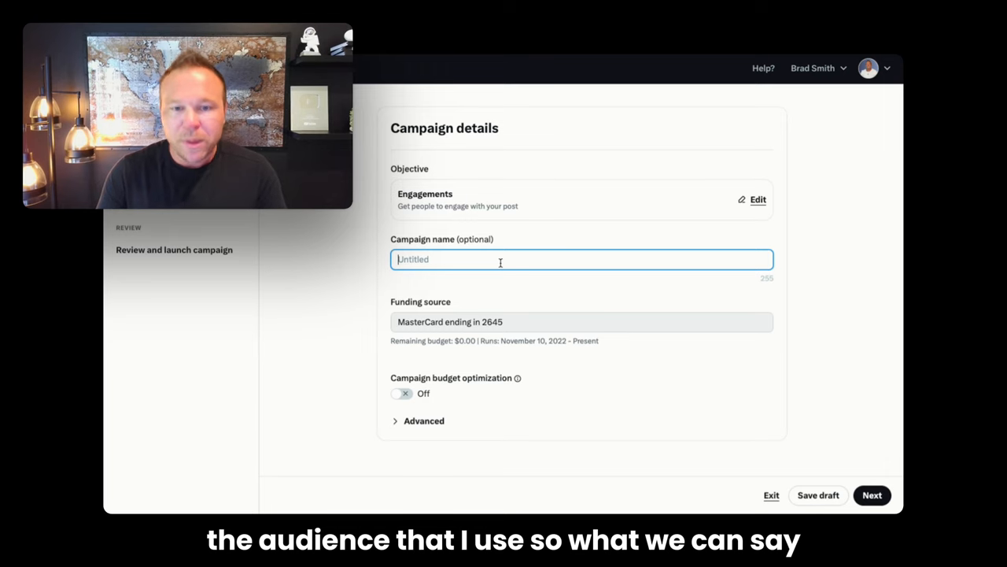
- Name the campaign 'US + Entre + followers' and proceed to the ad group
type("US +")
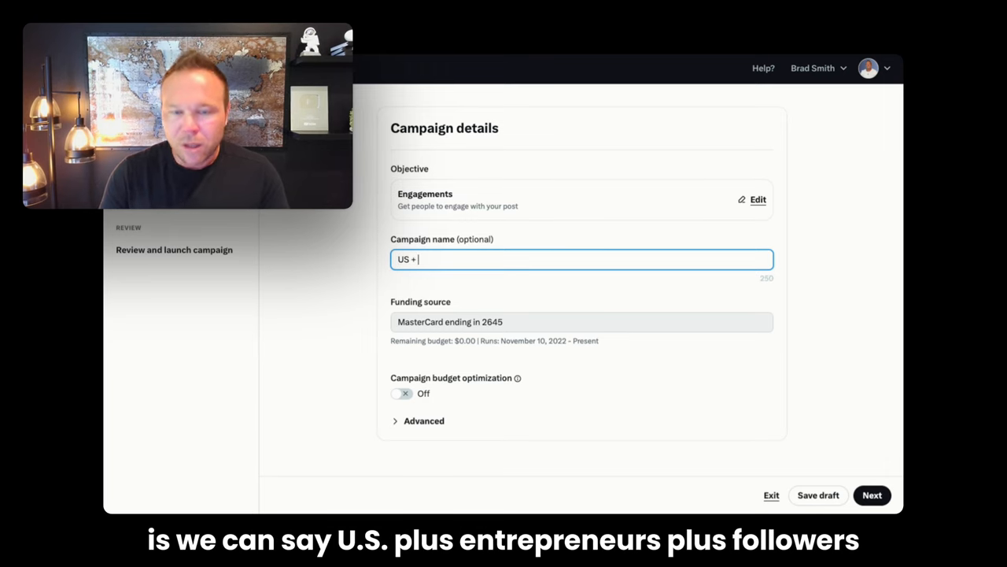
type("Entre +")
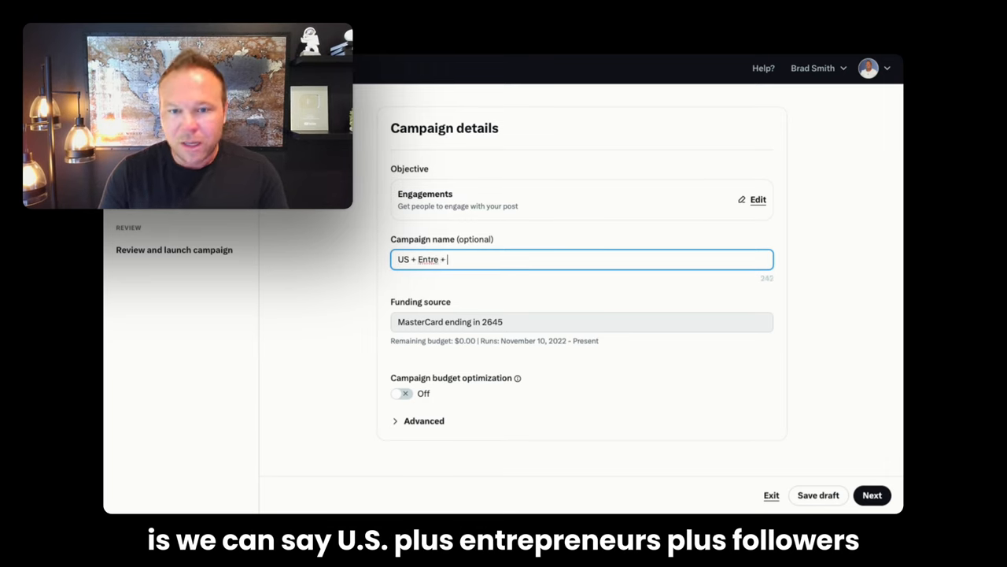
type("followers")
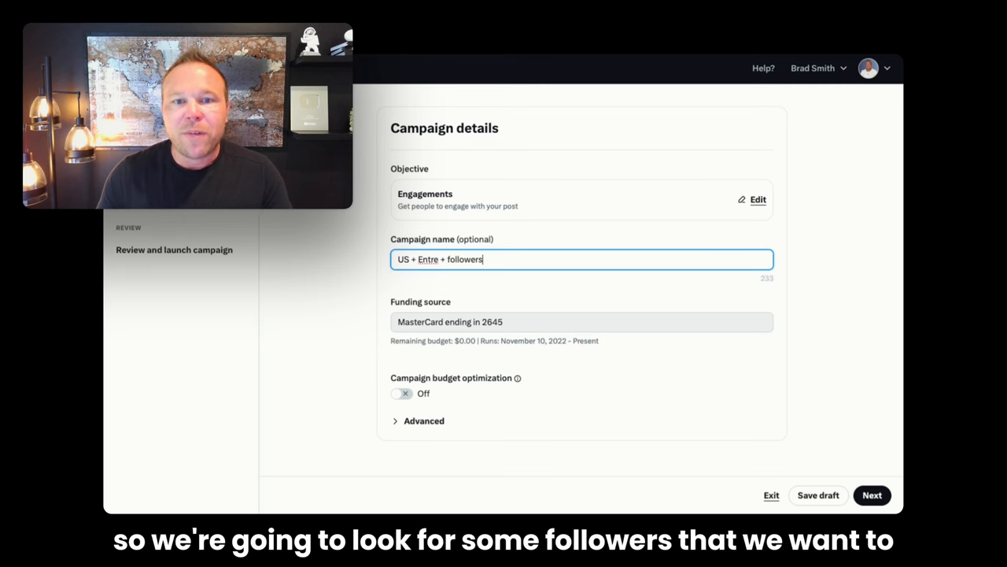
left_click(872, 495)
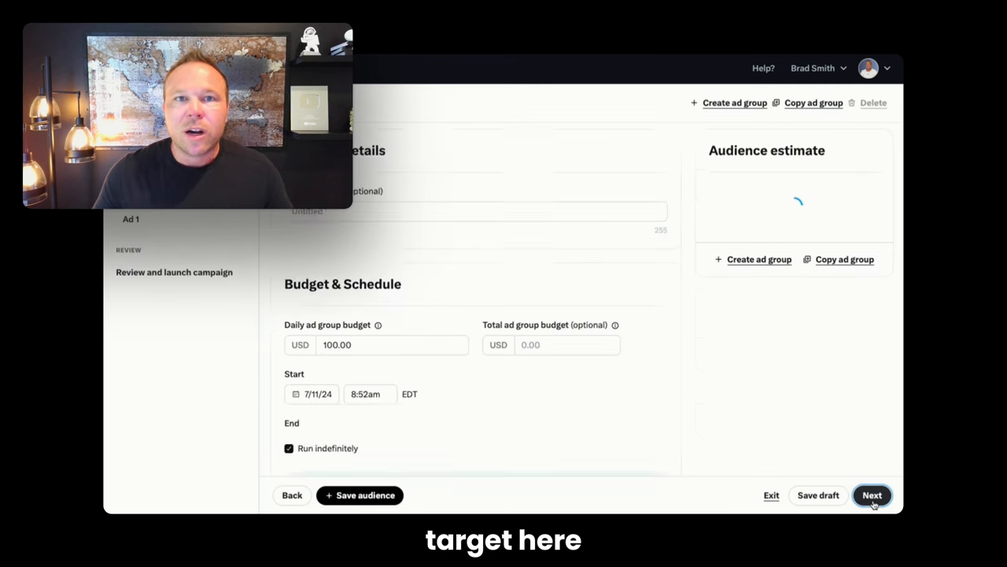
- Enter a 5.00 daily budget, then review Demographics, Devices and Audiences targeting
left_click(872, 495)
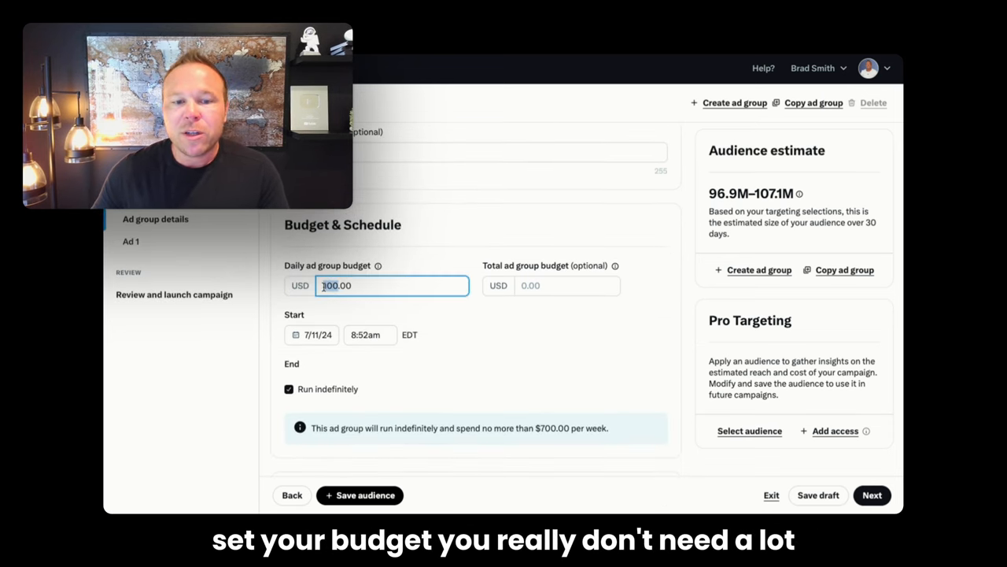
type("5.00")
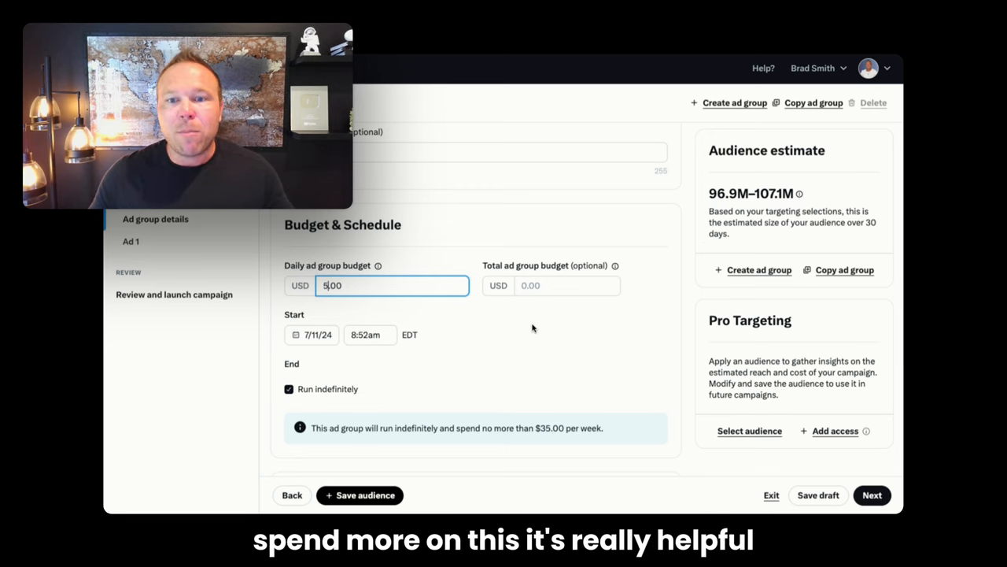
scroll("down", 3)
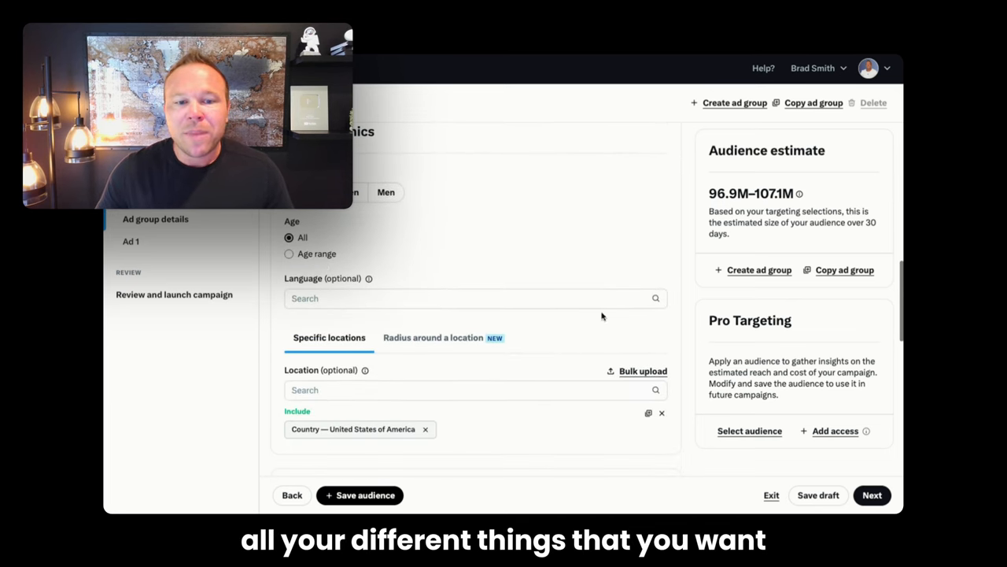
scroll("down", 3)
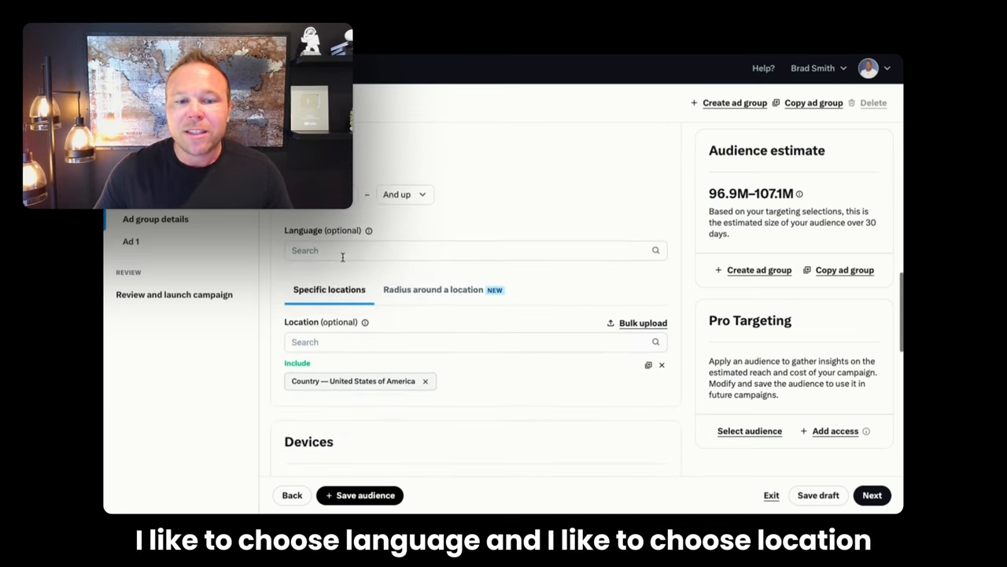
scroll("down", 3)
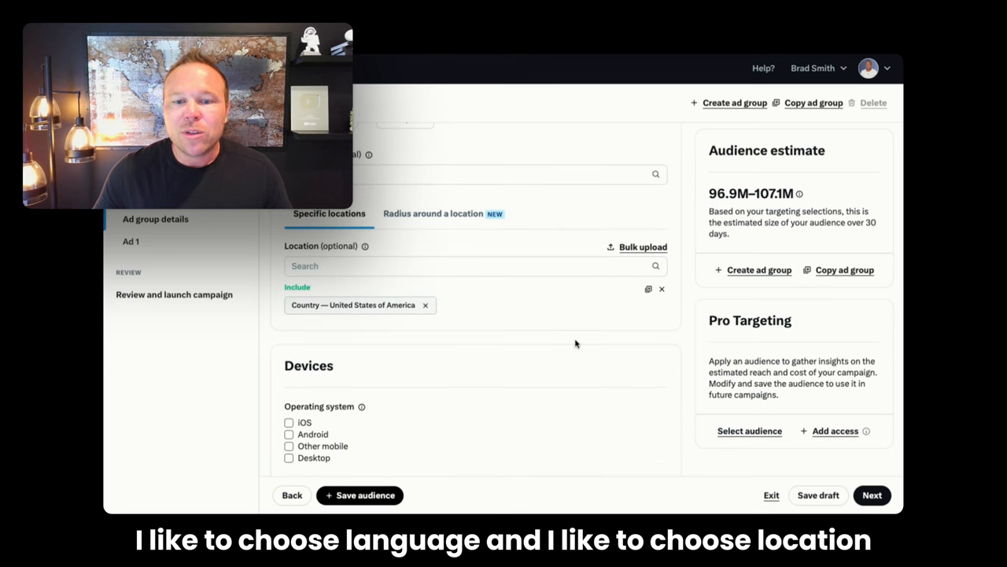
scroll("down", 3)
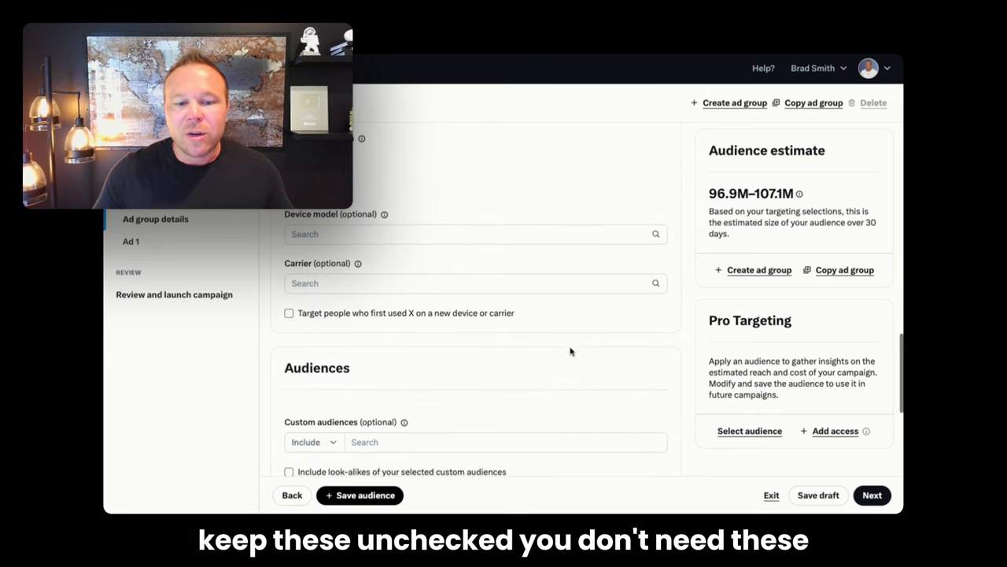
scroll("down", 3)
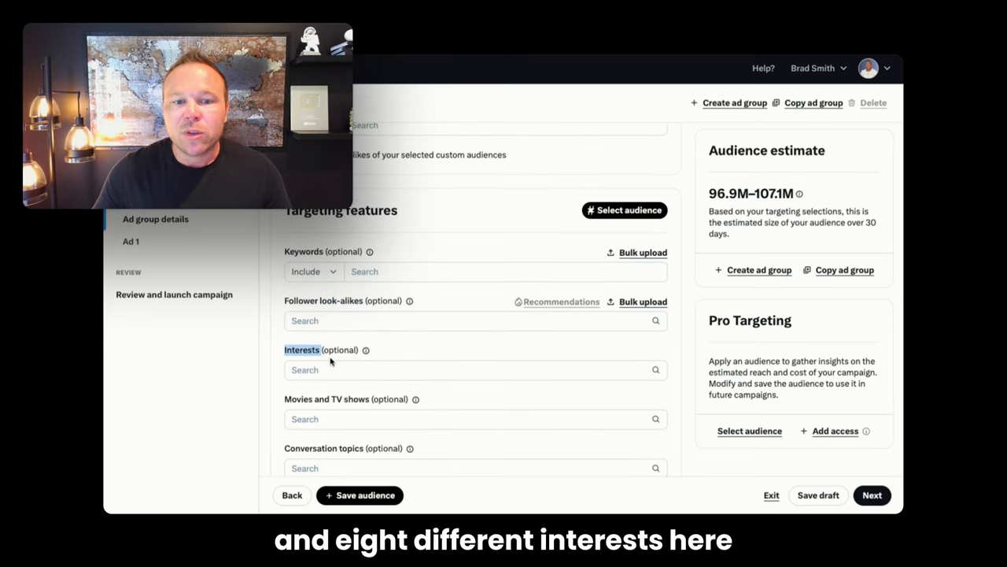
- Add follower look-alikes of the verified Gary Vaynerchuk account
left_click(475, 320)
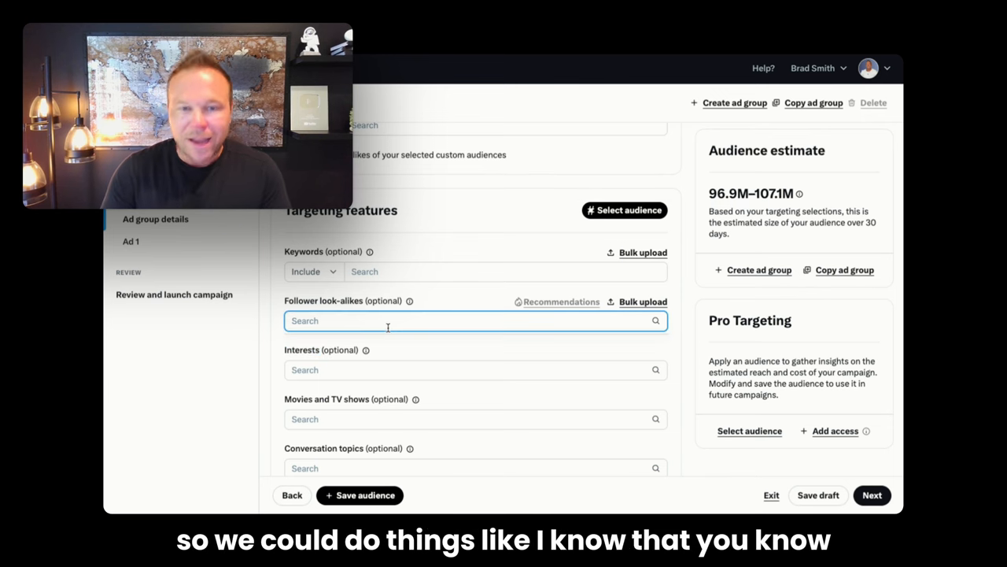
type("Gary")
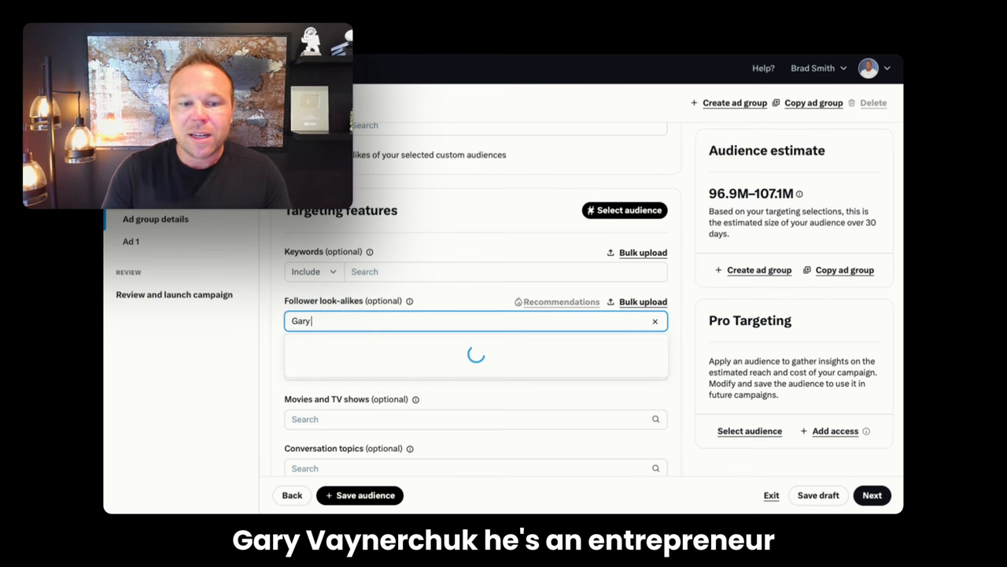
type("Vayn")
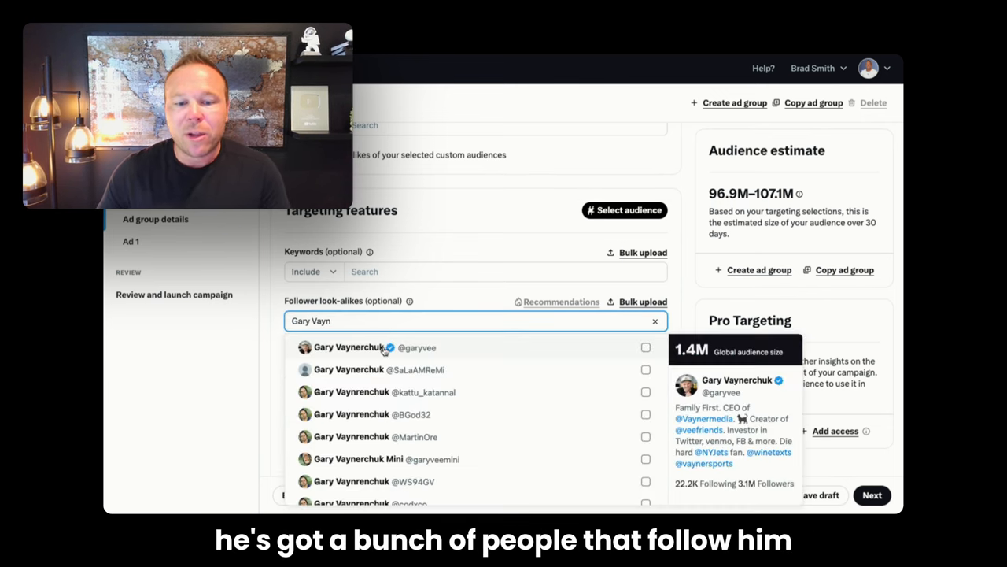
left_click(354, 347)
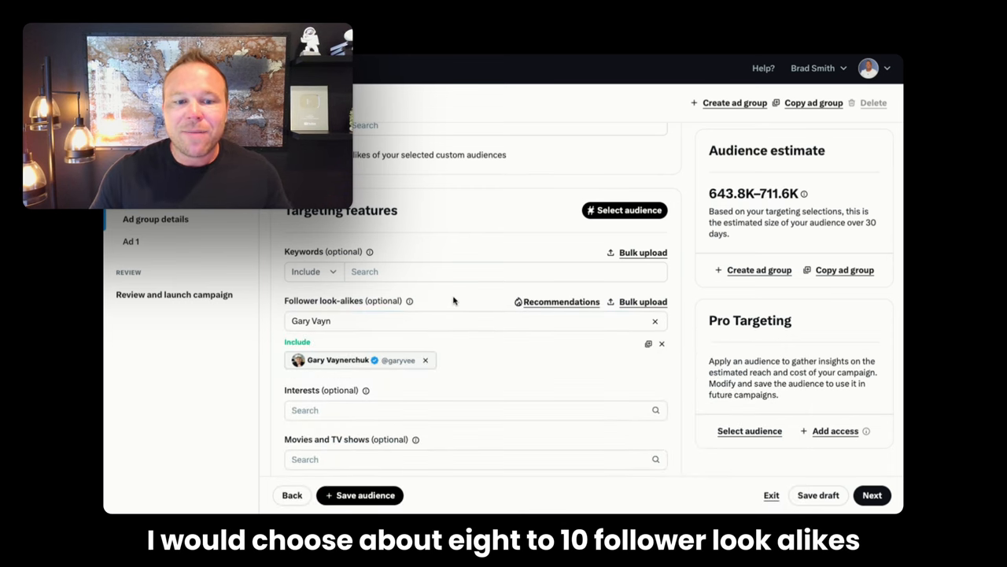
- Add Business — Advertising and Business — Entrepreneurship interests, then continue to the ad
left_click(475, 410)
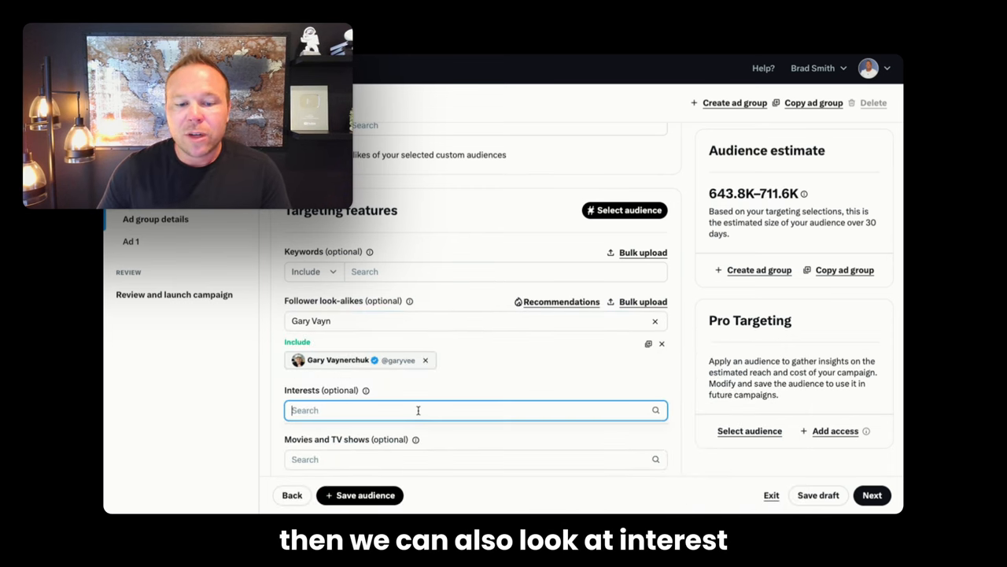
scroll("down", 3)
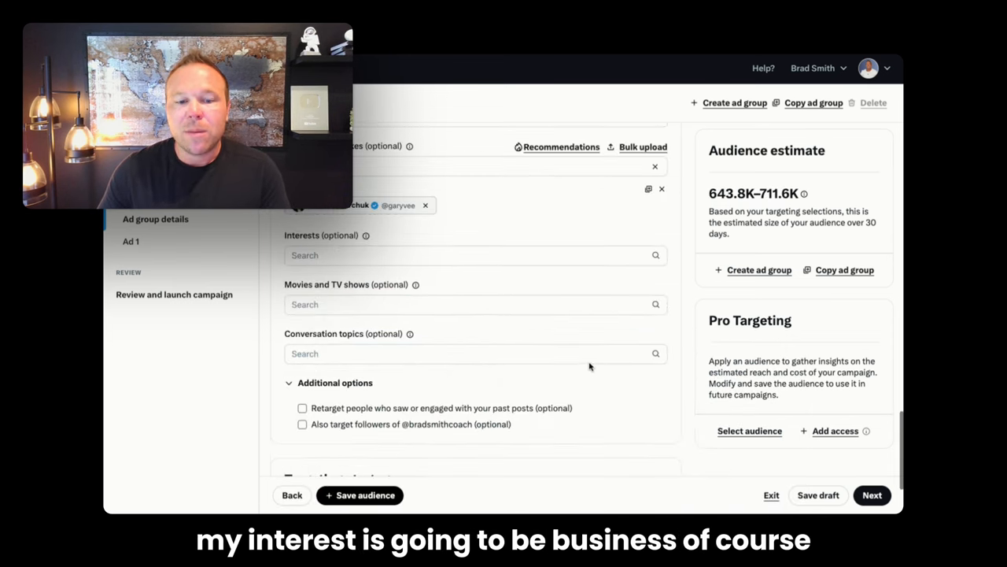
type("Bus")
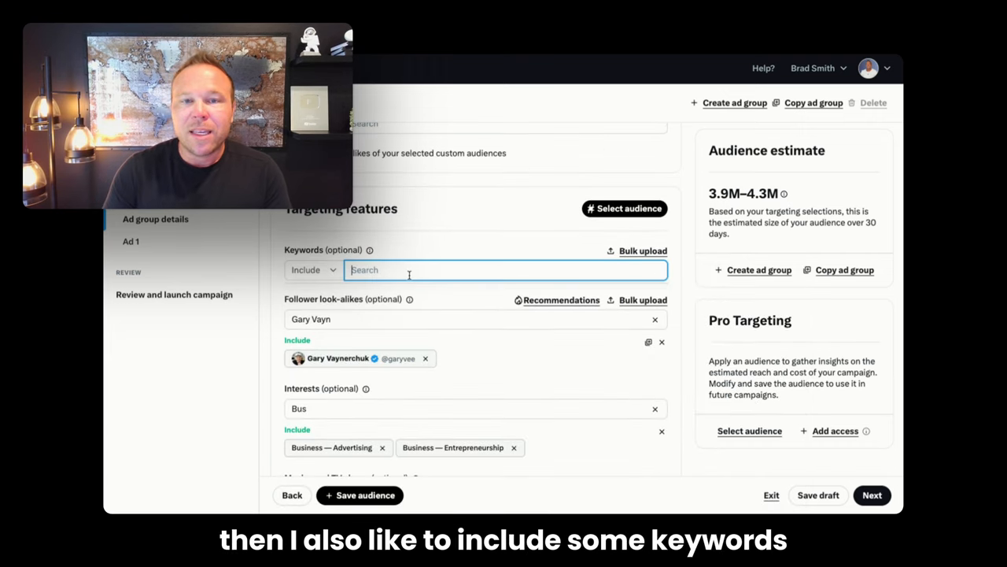
mouse_move(369, 250)
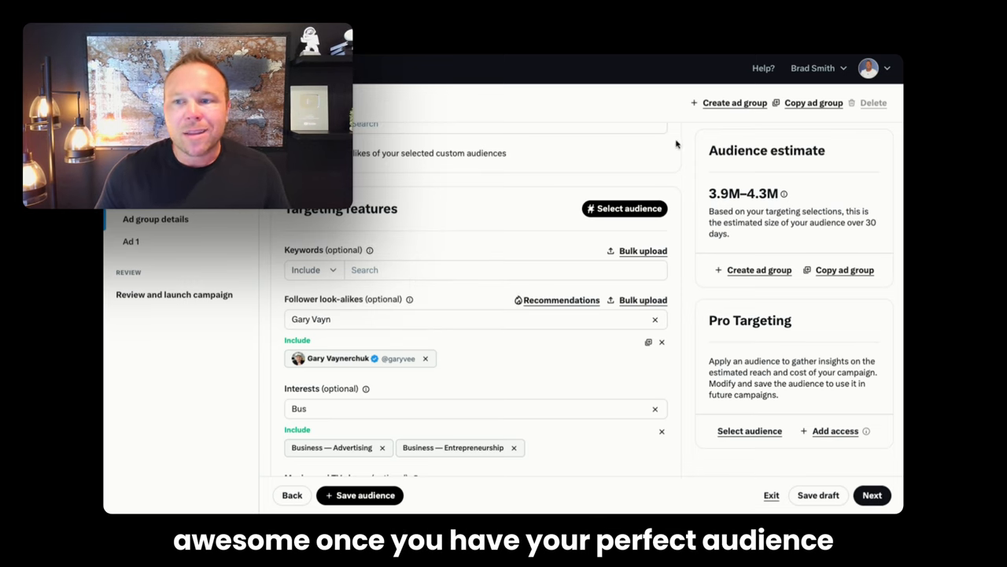
left_click(872, 495)
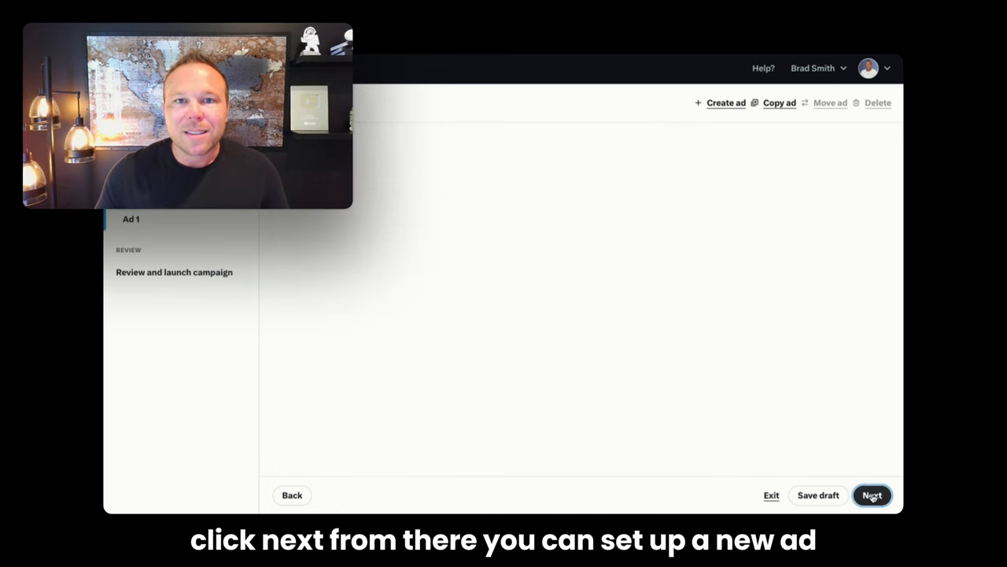
- Use the existing post about filming a gym promo video as the ad creative
left_click(872, 495)
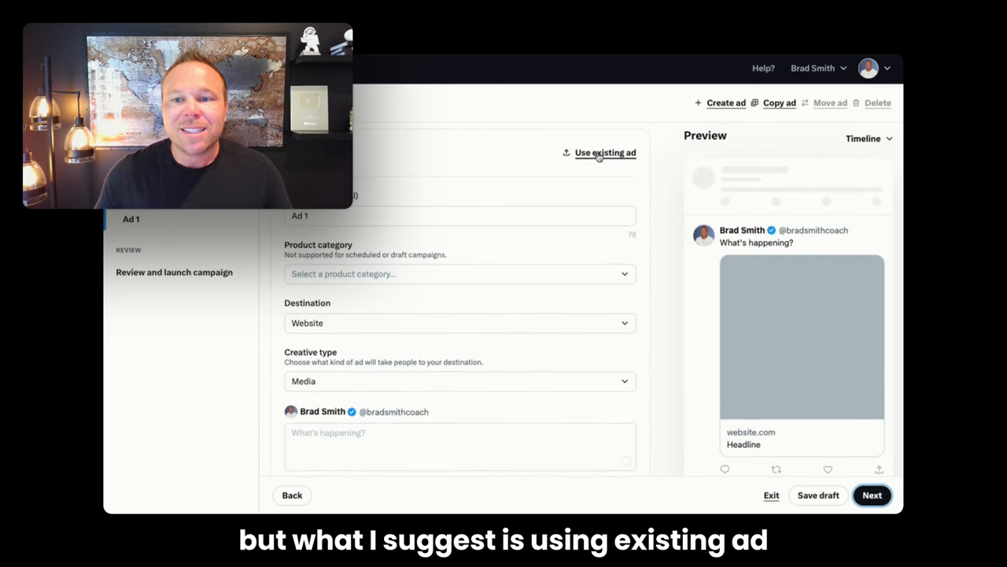
left_click(605, 152)
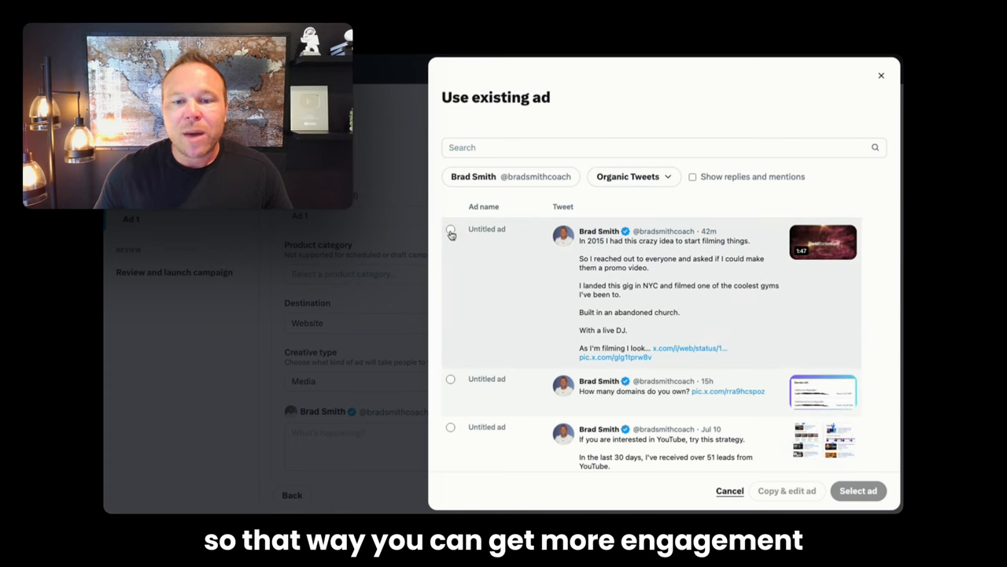
left_click(450, 229)
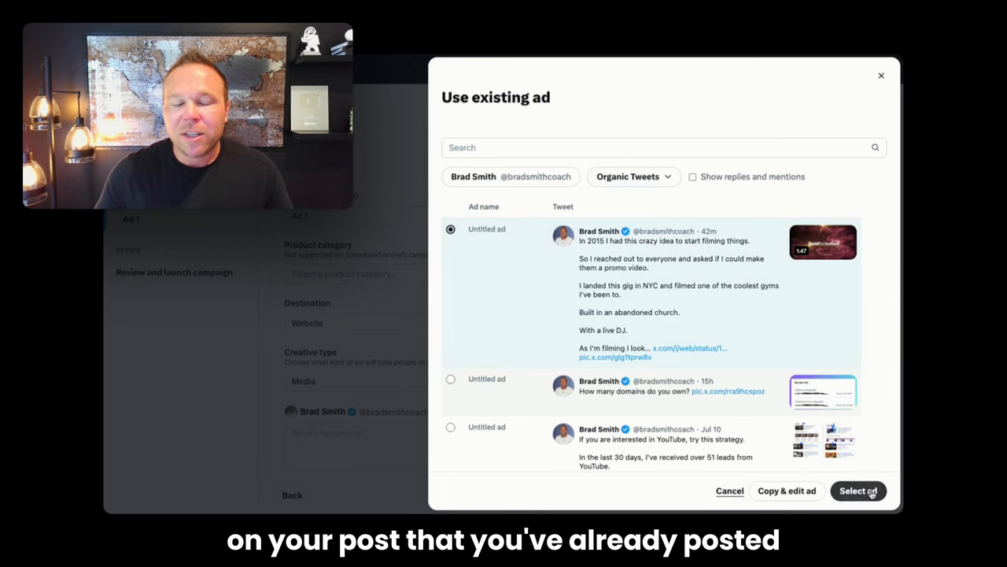
left_click(857, 490)
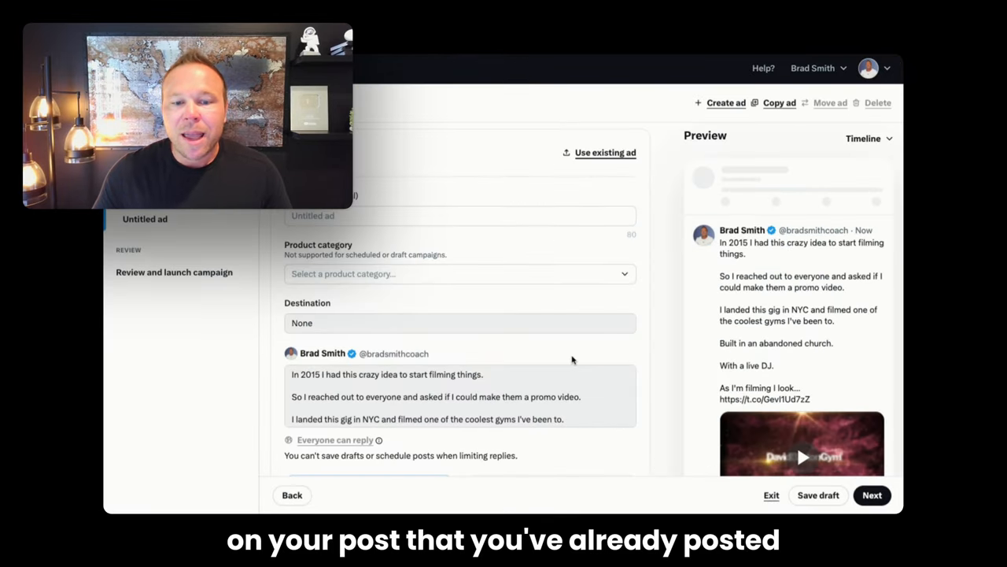
scroll("down", 3)
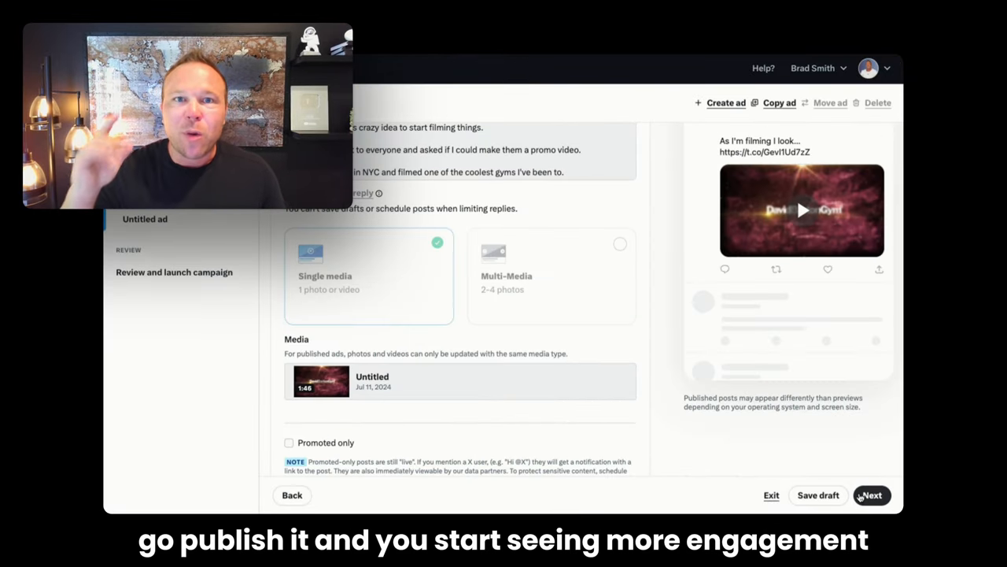